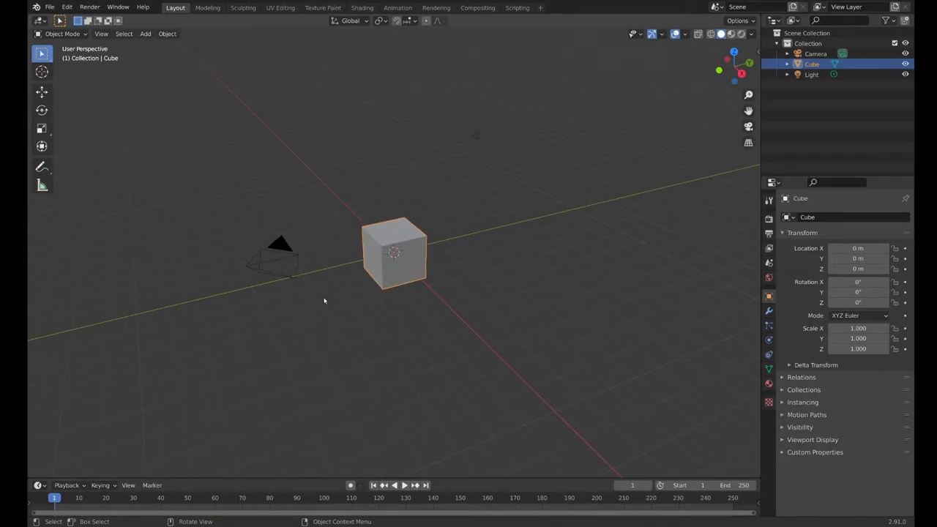
pyautogui.moveTo(416, 241)
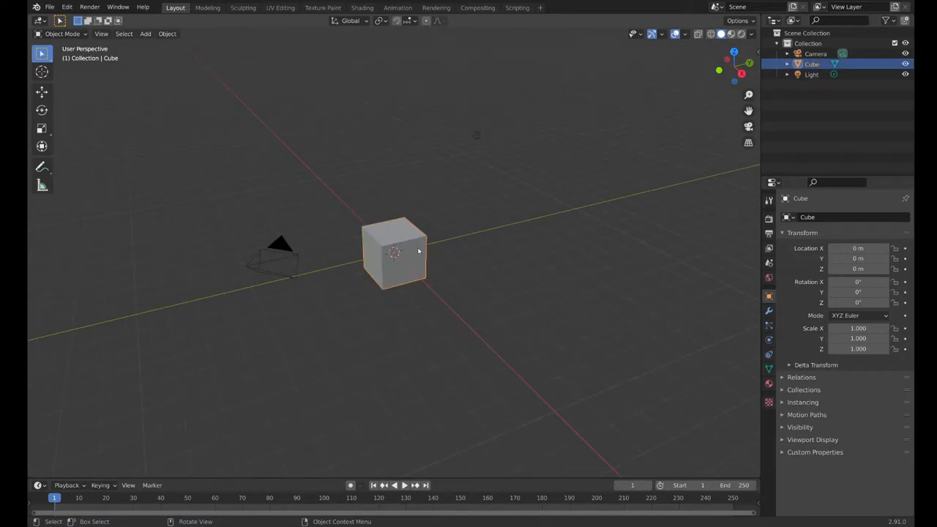
# Add a second cube mesh and flatten it into a thin slab.
pyautogui.click(394, 253)
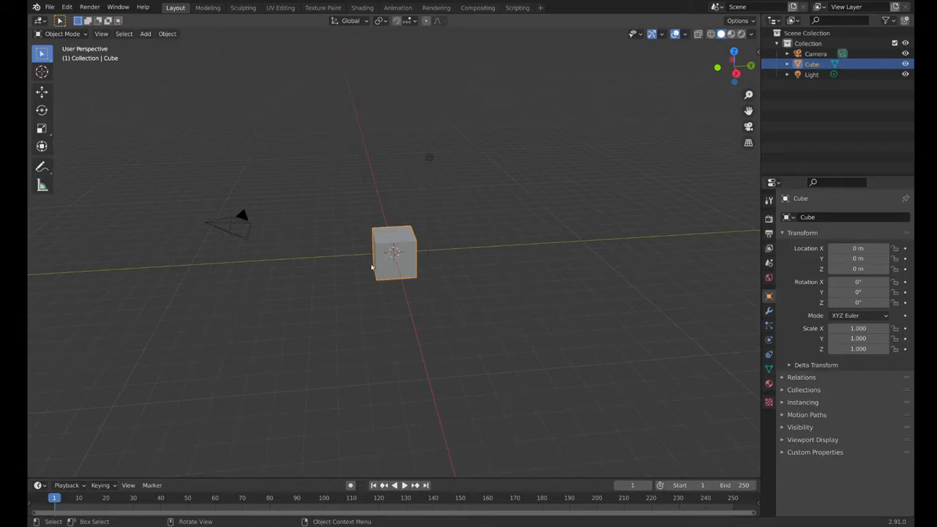
pyautogui.moveTo(376, 261)
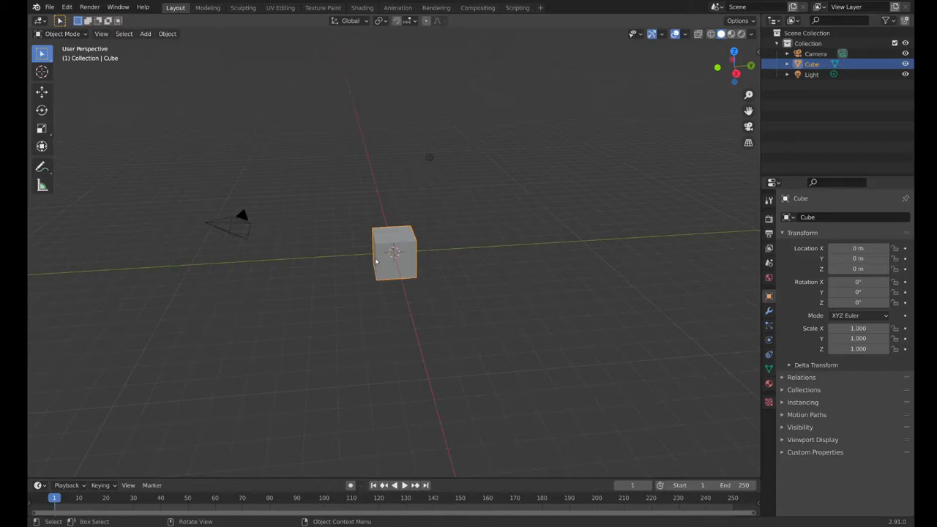
pyautogui.moveTo(376, 273)
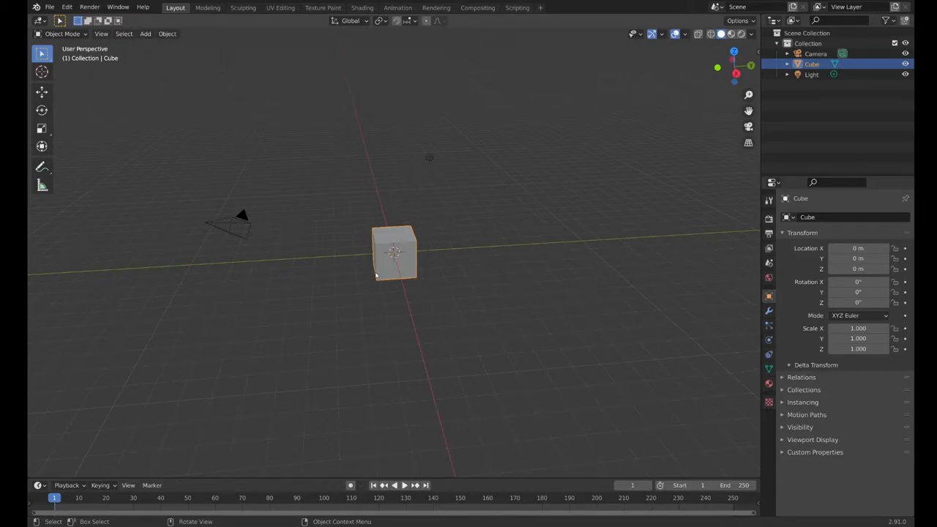
pyautogui.click(145, 34)
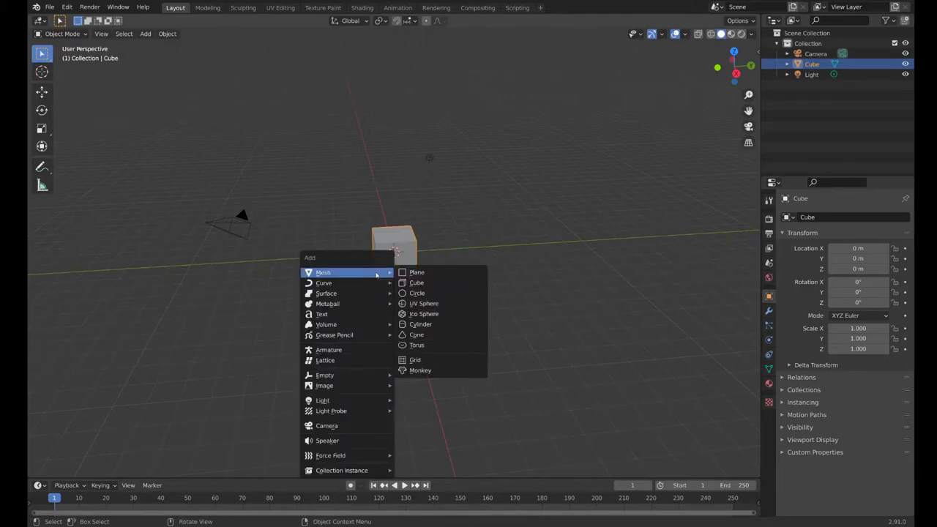
pyautogui.moveTo(419, 282)
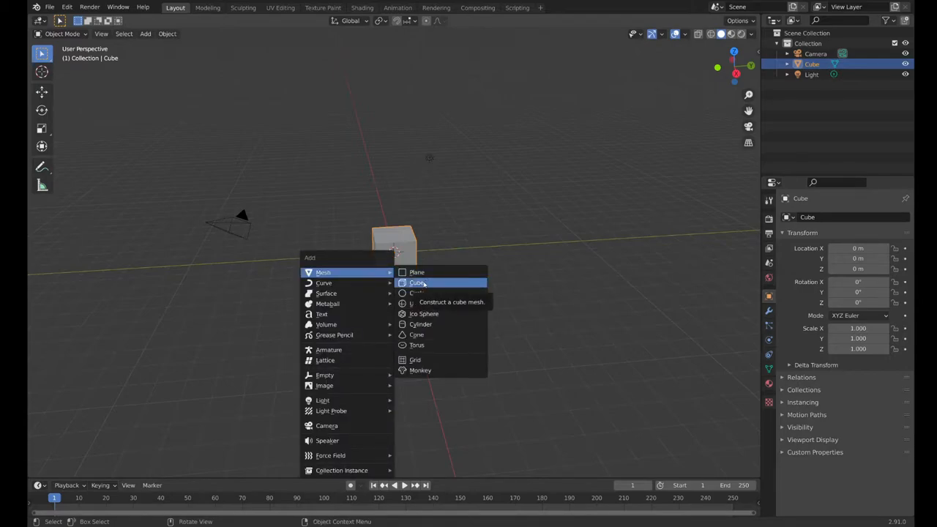
pyautogui.click(415, 283)
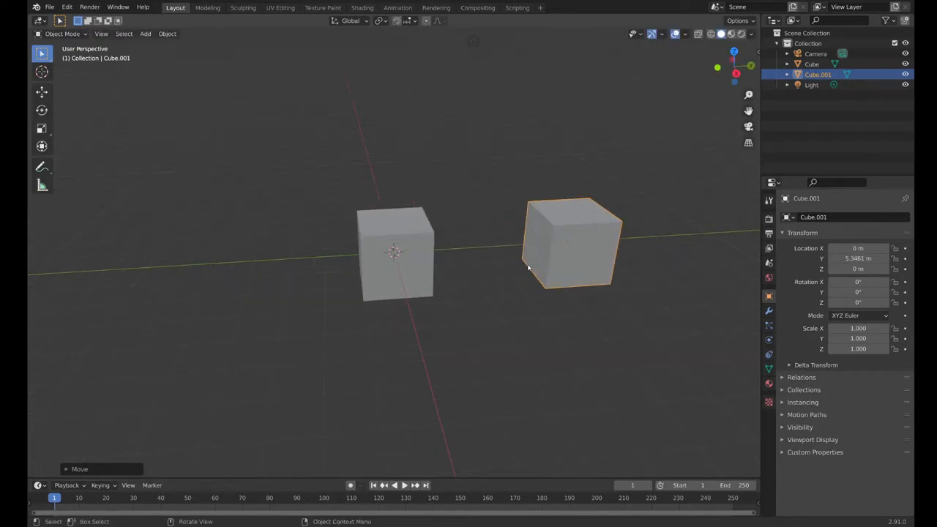
pyautogui.press('s')
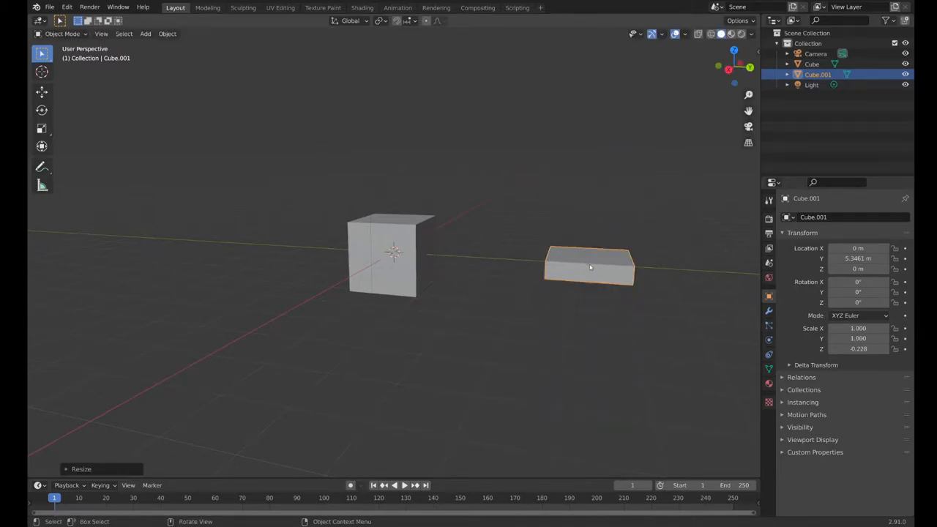
# Duplicate the slab, tilt the copy on X, and move the slabs into a peaked shape.
pyautogui.press('r')
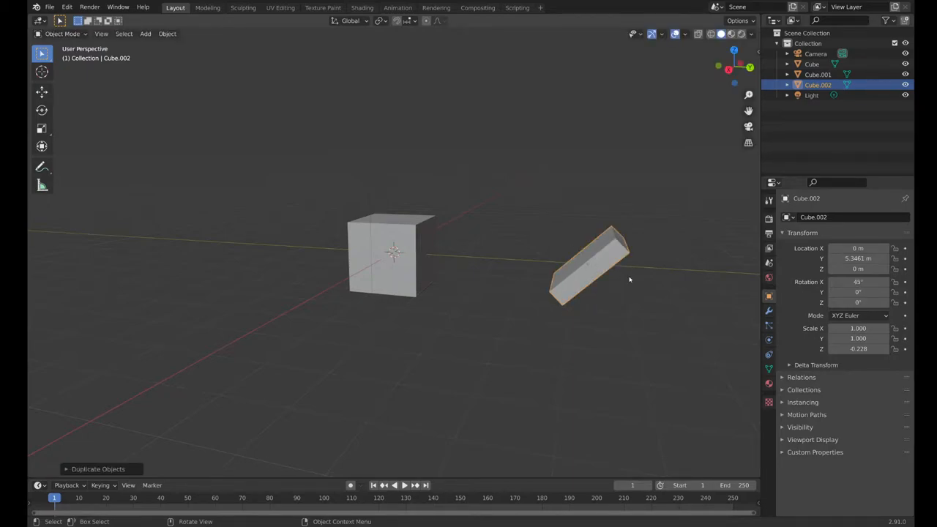
pyautogui.press('r')
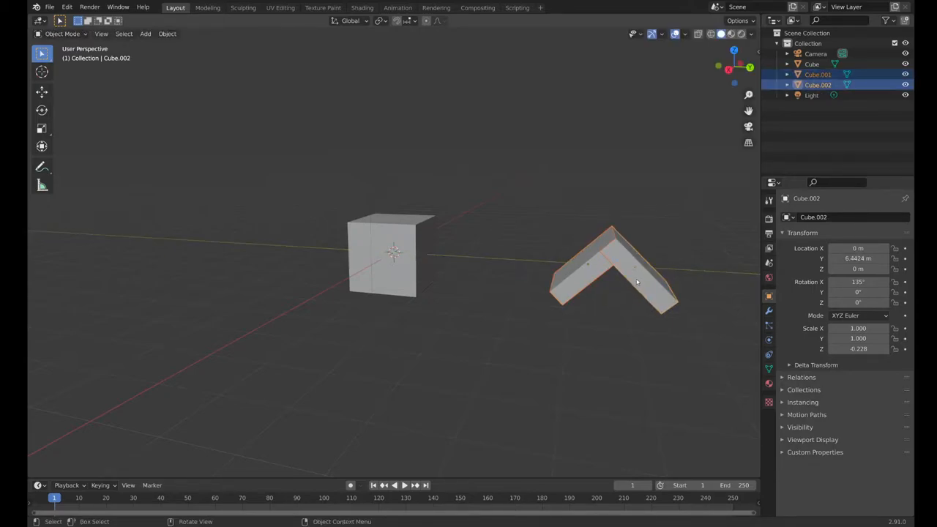
pyautogui.press('g')
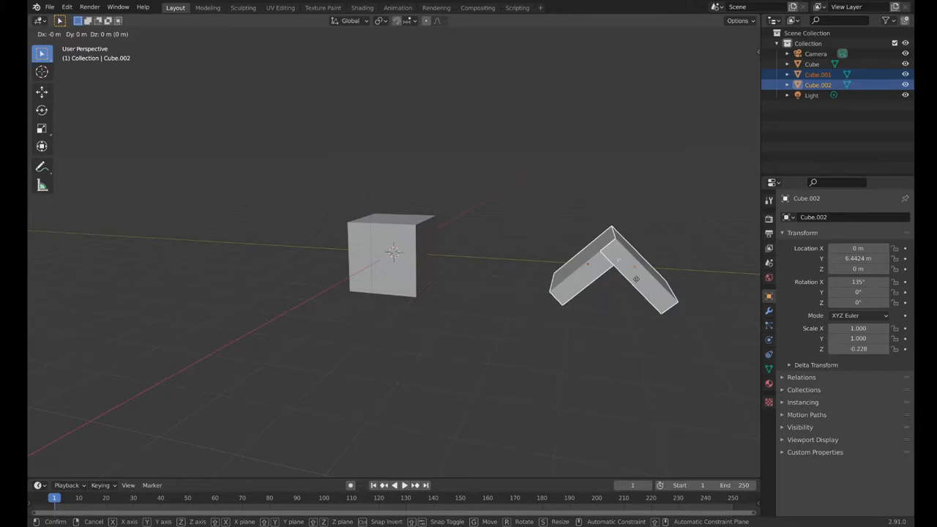
pyautogui.moveTo(635, 278); pyautogui.dragTo(641, 224)
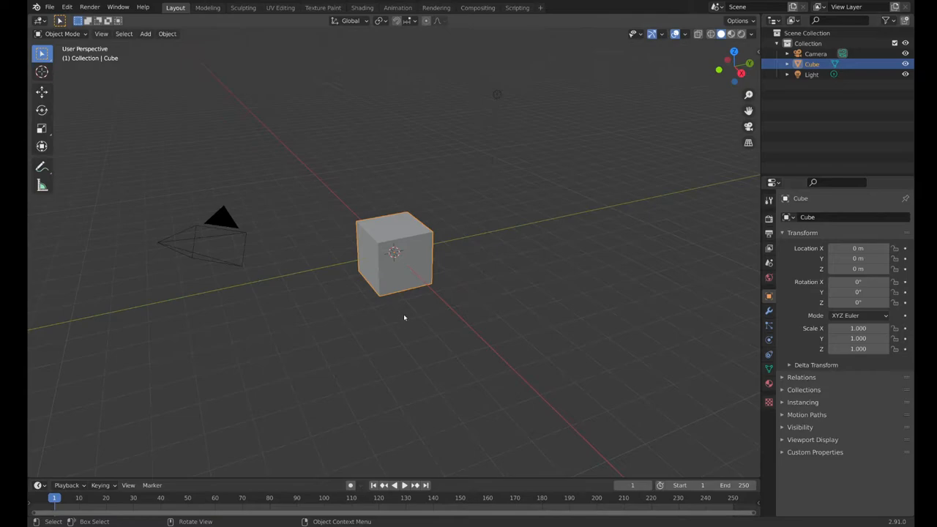
pyautogui.moveTo(417, 272)
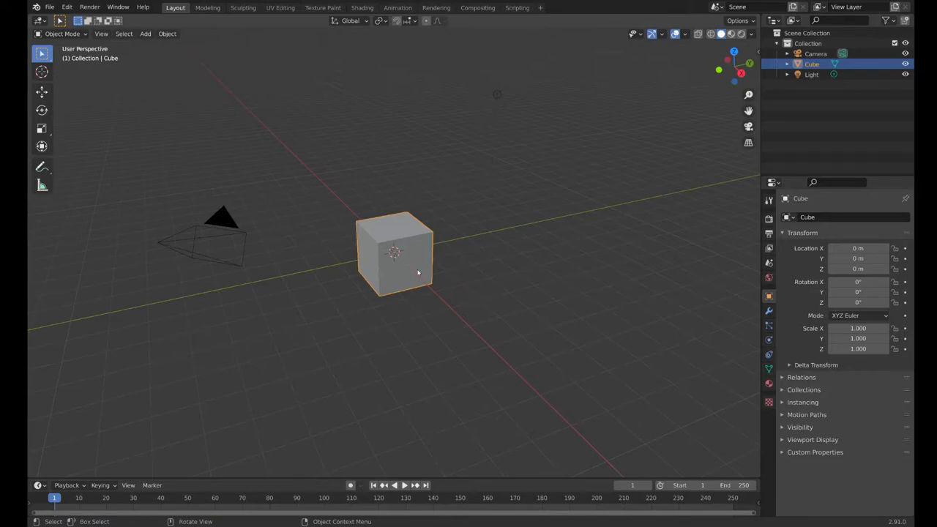
pyautogui.moveTo(381, 271)
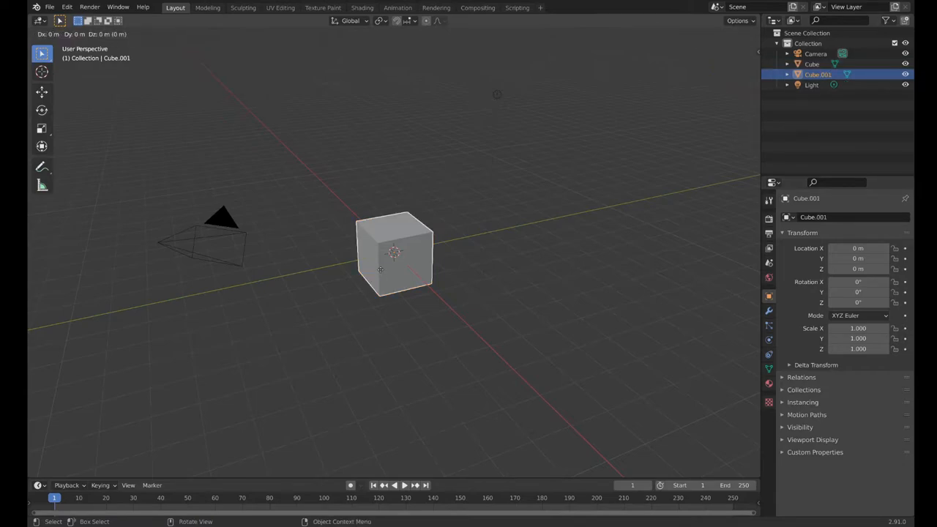
# Stretch the cube along Y, orbit to view it, then load a new General file.
pyautogui.press('r')
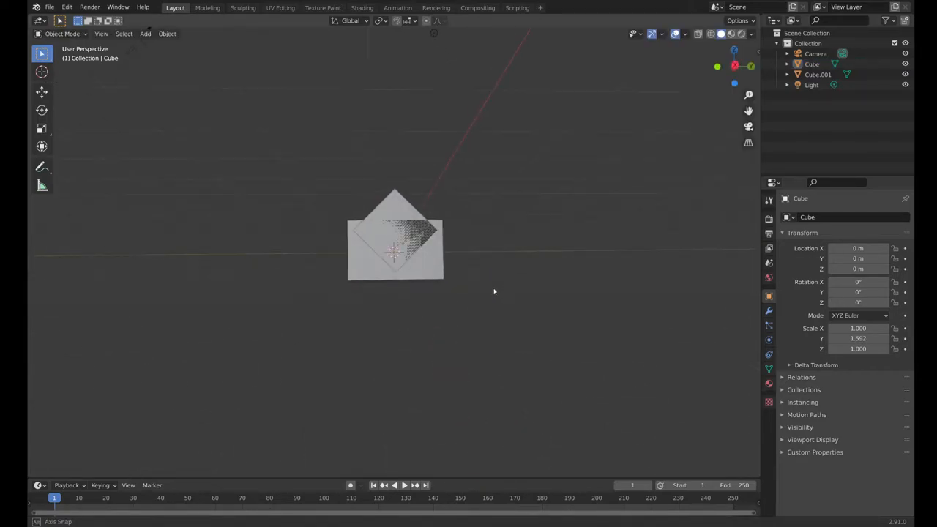
pyautogui.moveTo(494, 292); pyautogui.dragTo(509, 358)
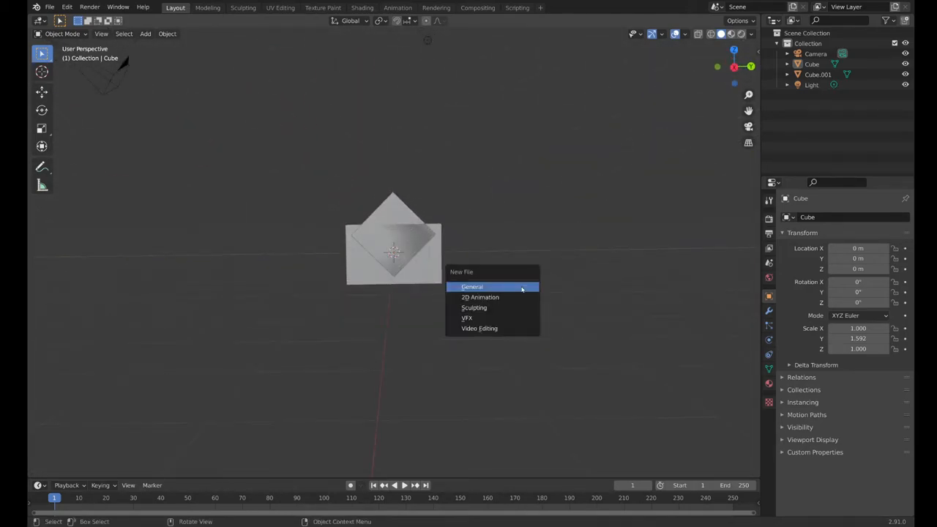
pyautogui.click(471, 287)
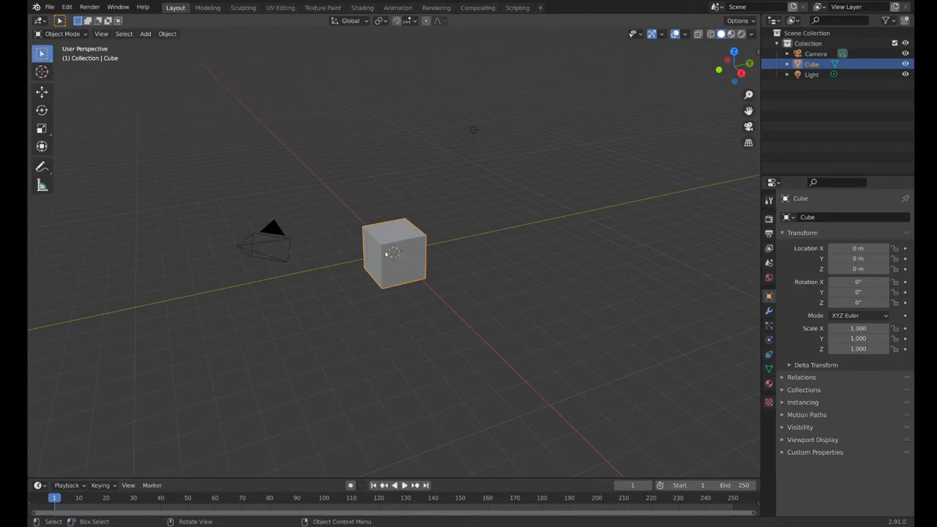
pyautogui.moveTo(303, 228)
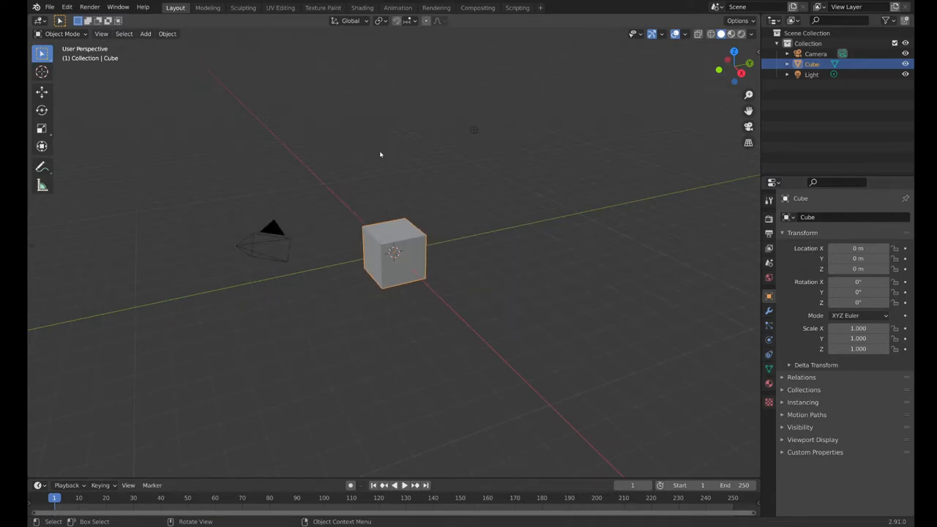
pyautogui.moveTo(413, 138)
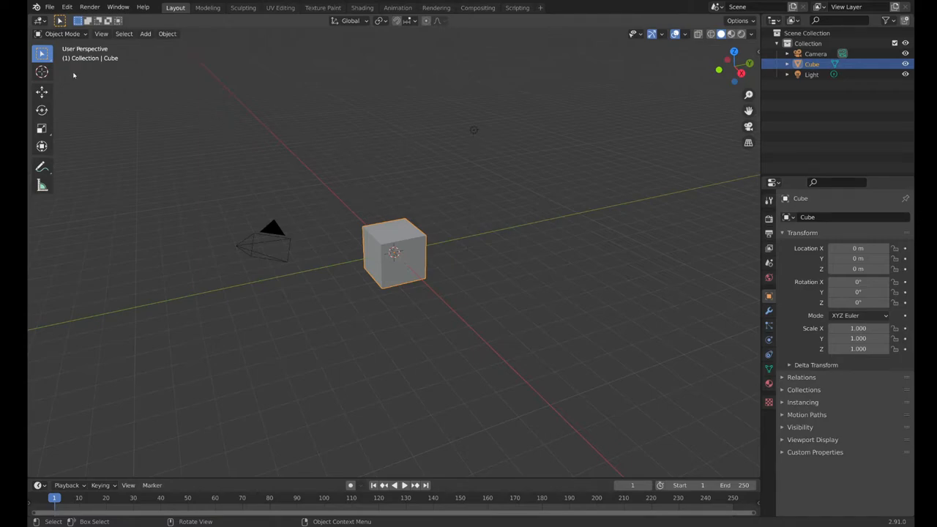
pyautogui.moveTo(57, 34)
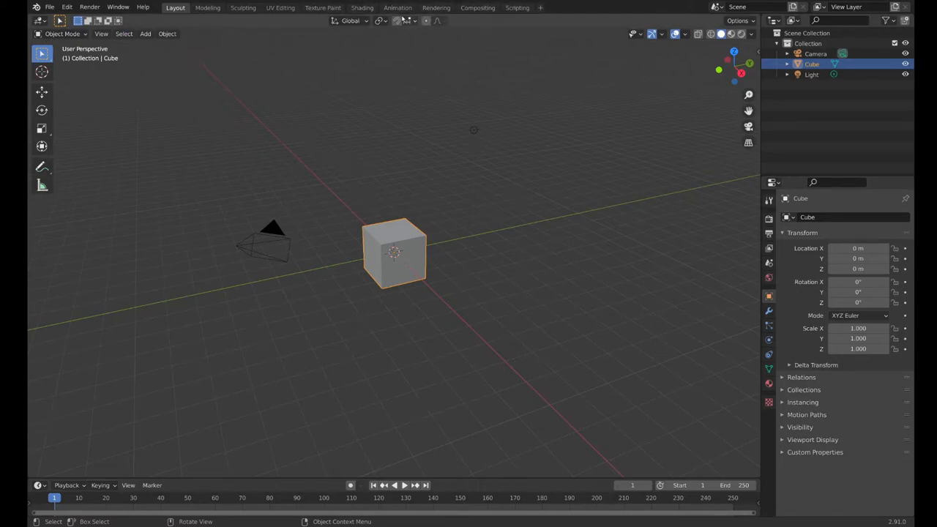
pyautogui.moveTo(272, 133)
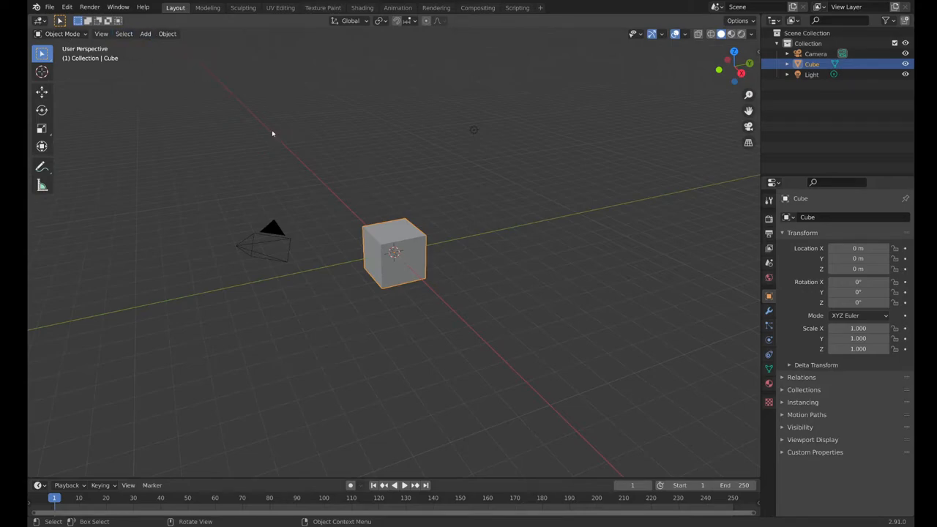
# Select the default cube and switch it from Object Mode to Edit Mode.
pyautogui.click(62, 34)
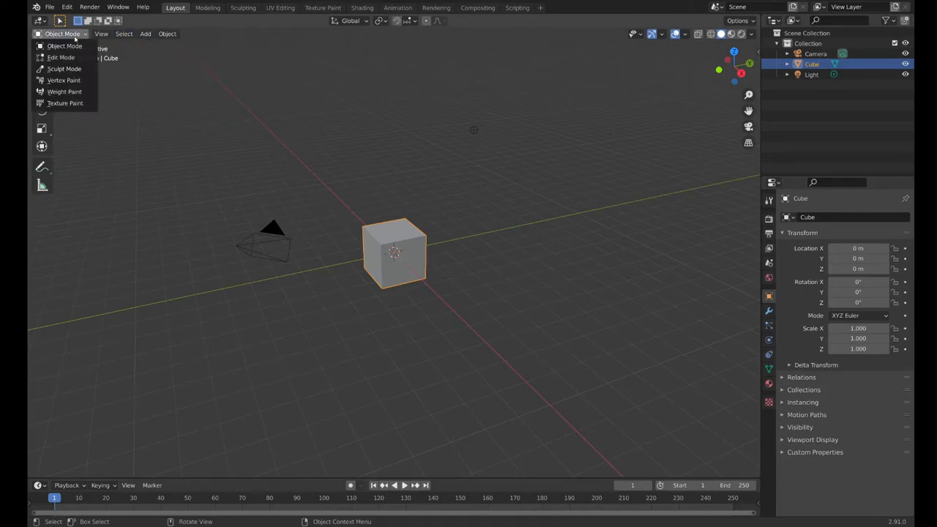
pyautogui.moveTo(62, 57)
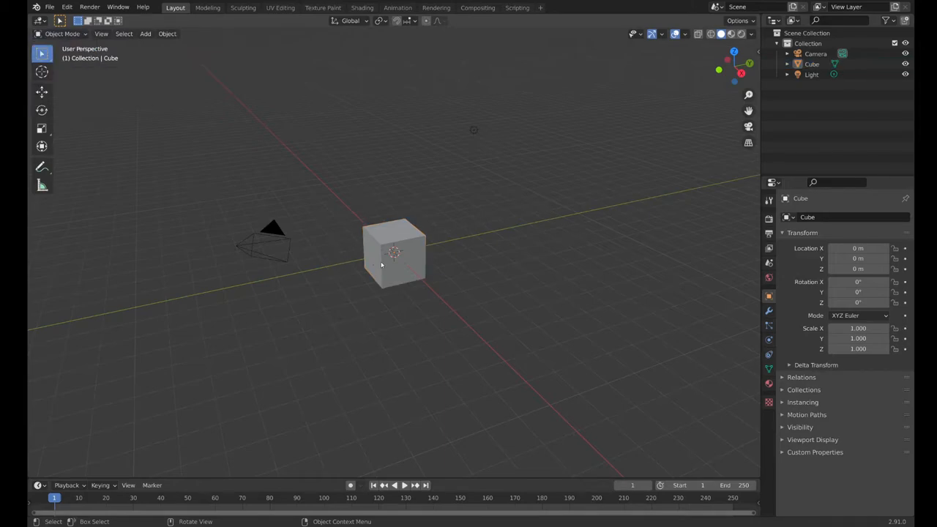
pyautogui.click(389, 264)
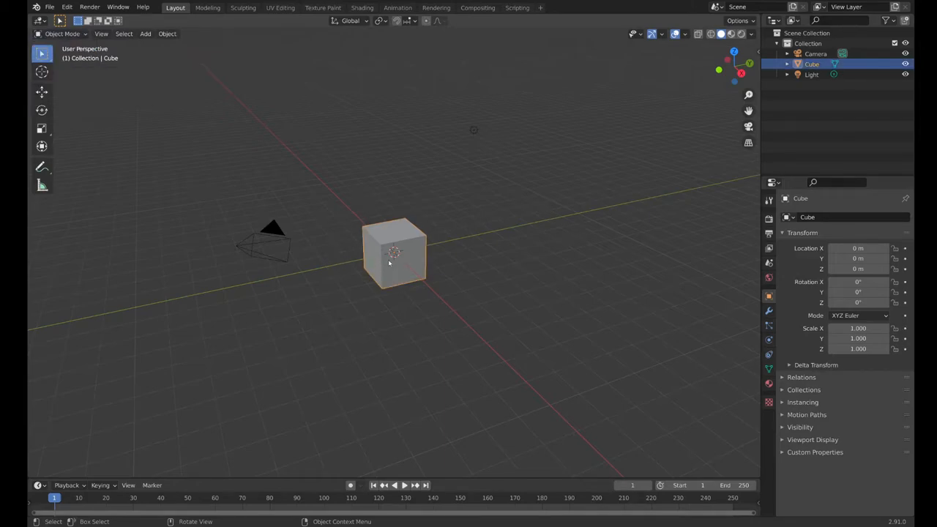
pyautogui.click(55, 34)
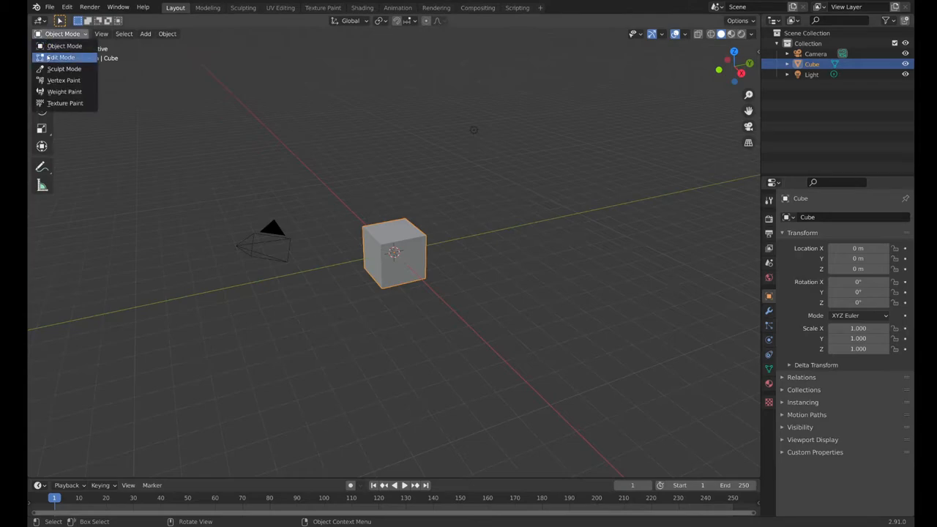
pyautogui.click(58, 56)
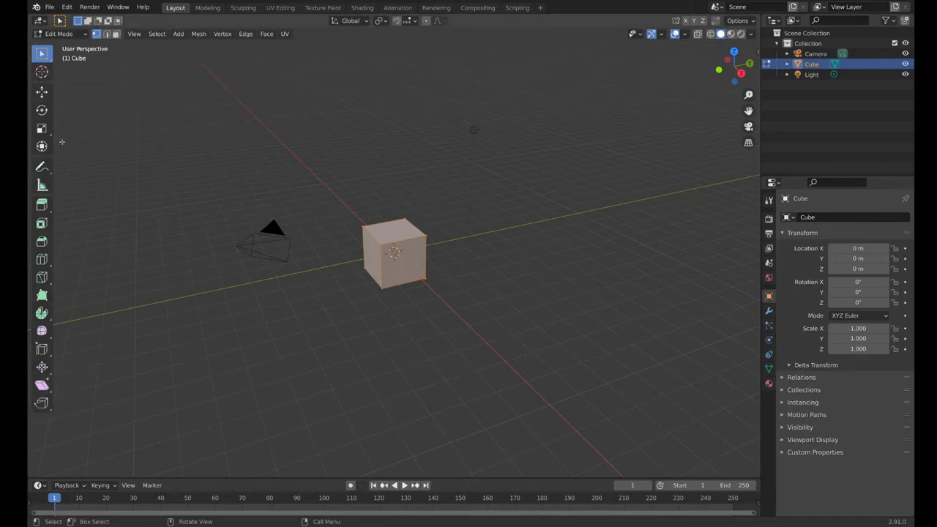
pyautogui.moveTo(365, 287)
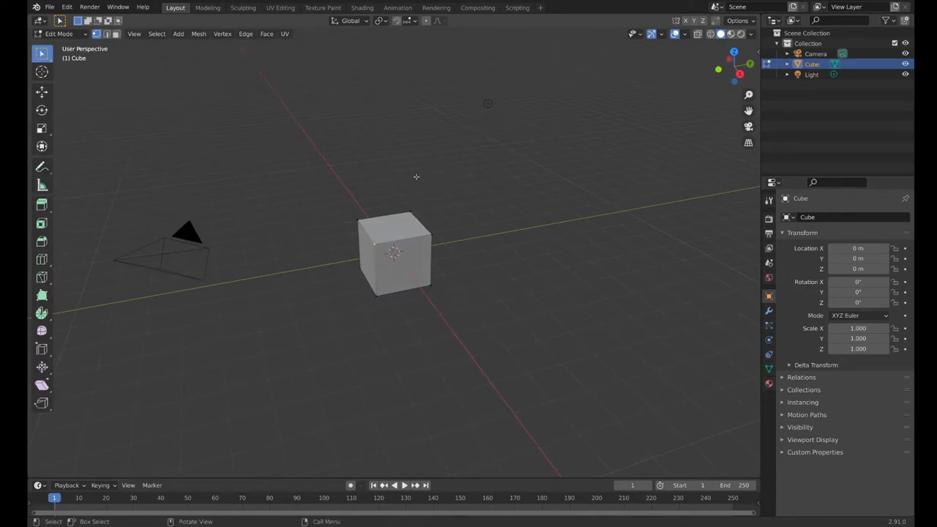
pyautogui.moveTo(390, 225)
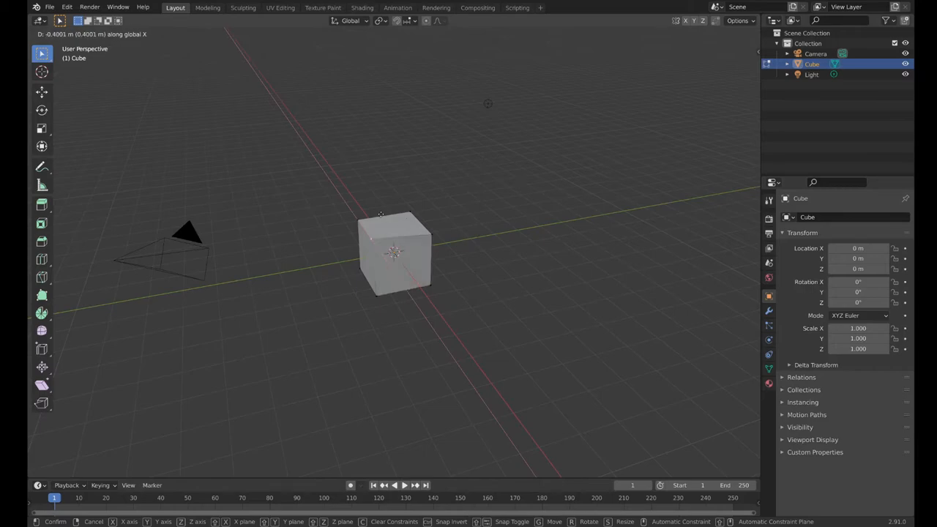
# Constrain the corner's move to the Y axis, sliding it about 0.24 m.
pyautogui.press('y')
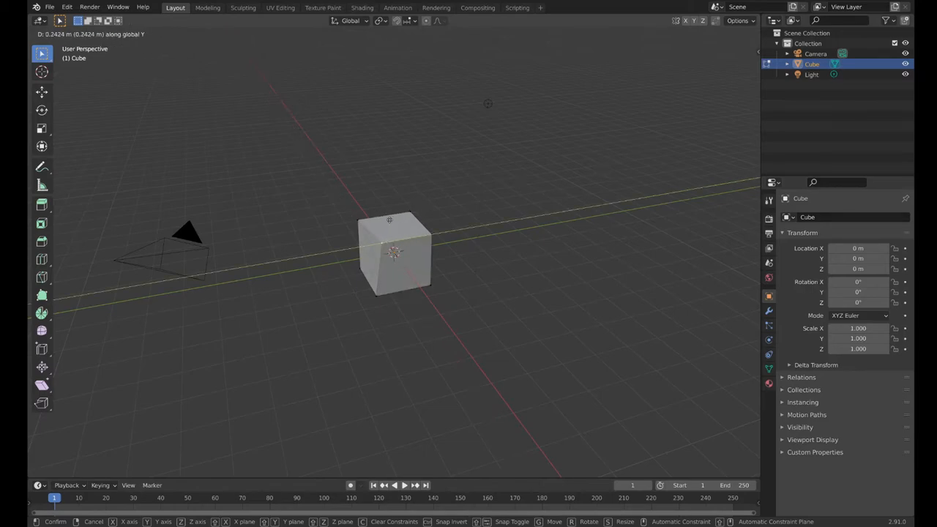
pyautogui.moveTo(366, 225)
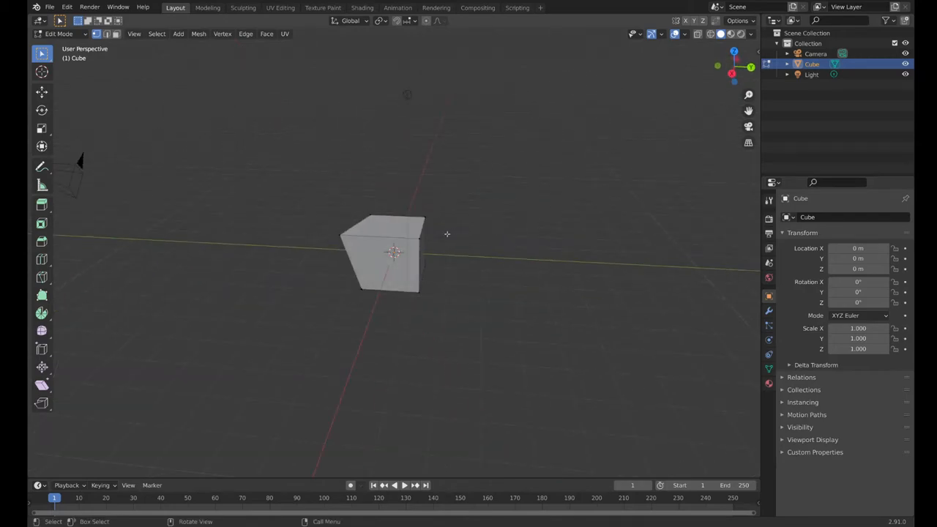
pyautogui.moveTo(425, 245)
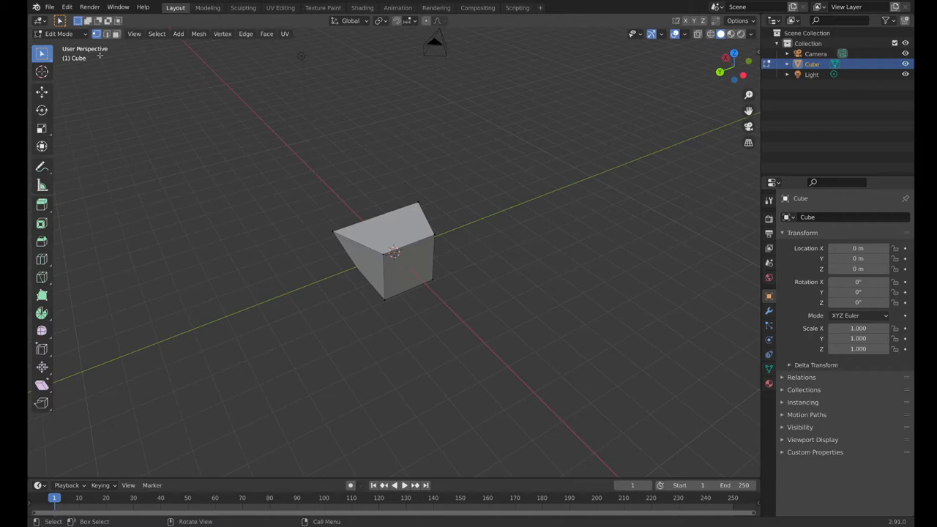
pyautogui.moveTo(101, 34)
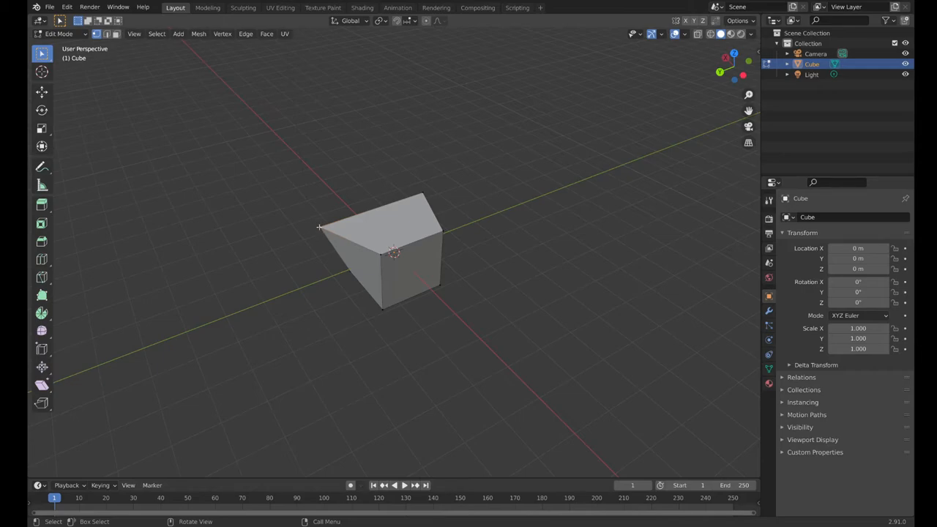
pyautogui.moveTo(224, 34)
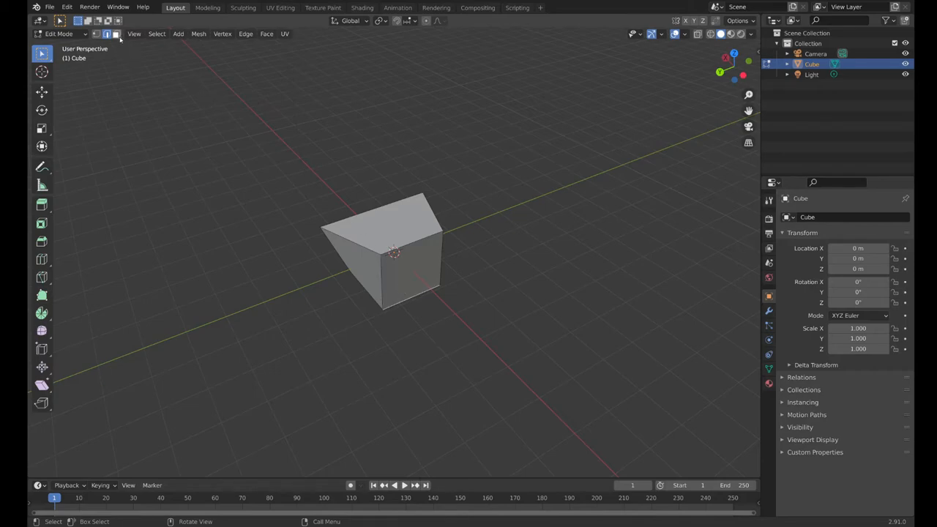
# In Face select mode, scale up and rotate the top face, orbiting to check the fold.
pyautogui.click(414, 274)
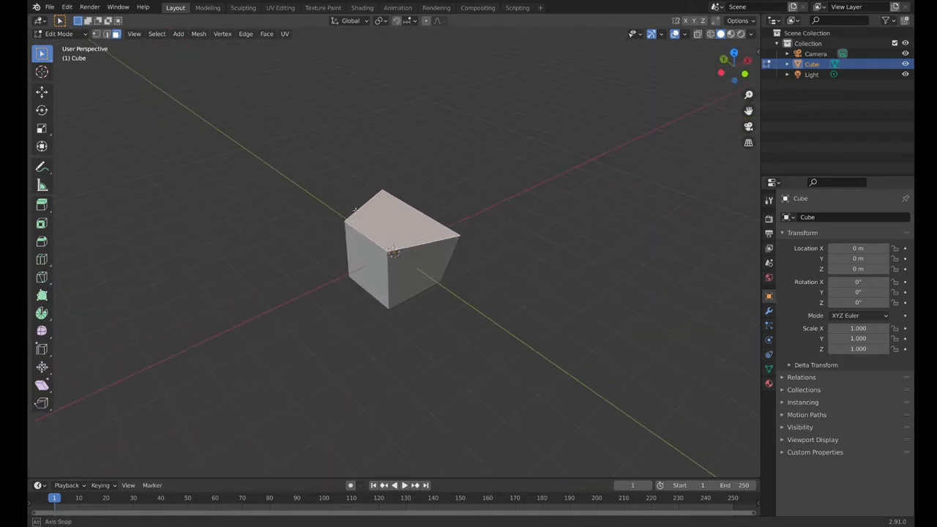
pyautogui.press('s')
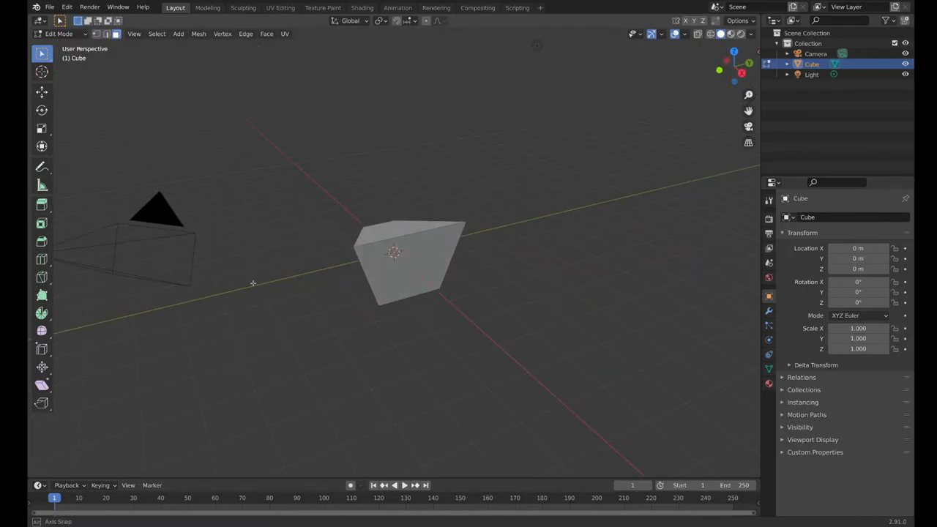
pyautogui.press('s')
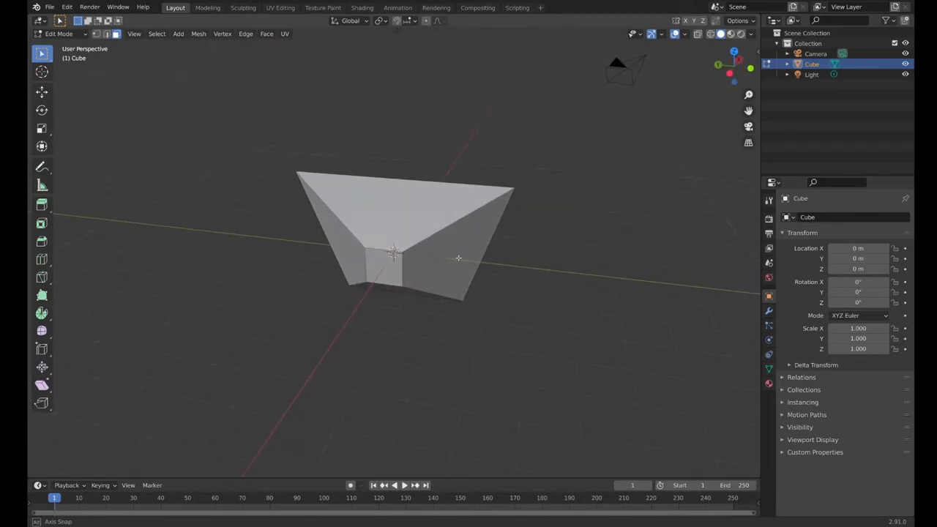
pyautogui.moveTo(439, 256); pyautogui.dragTo(424, 234)
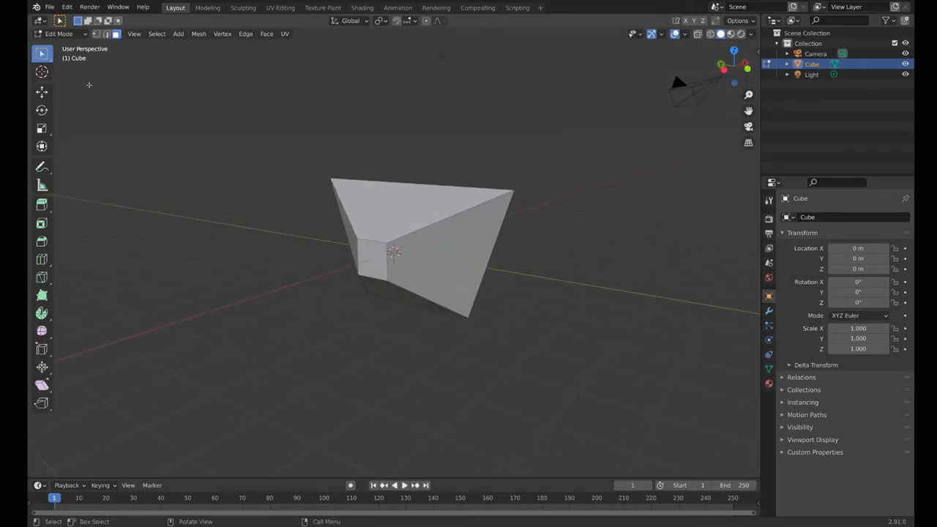
pyautogui.press('r')
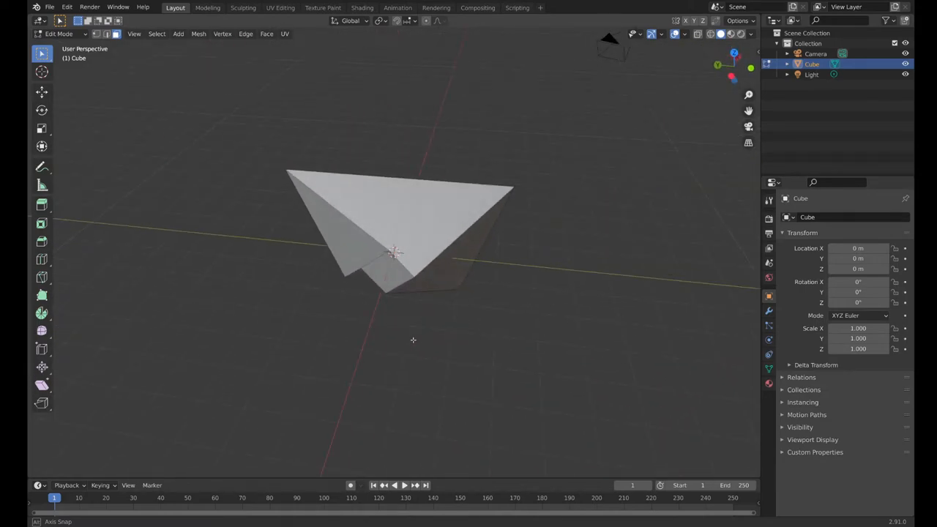
pyautogui.moveTo(413, 339); pyautogui.dragTo(388, 309)
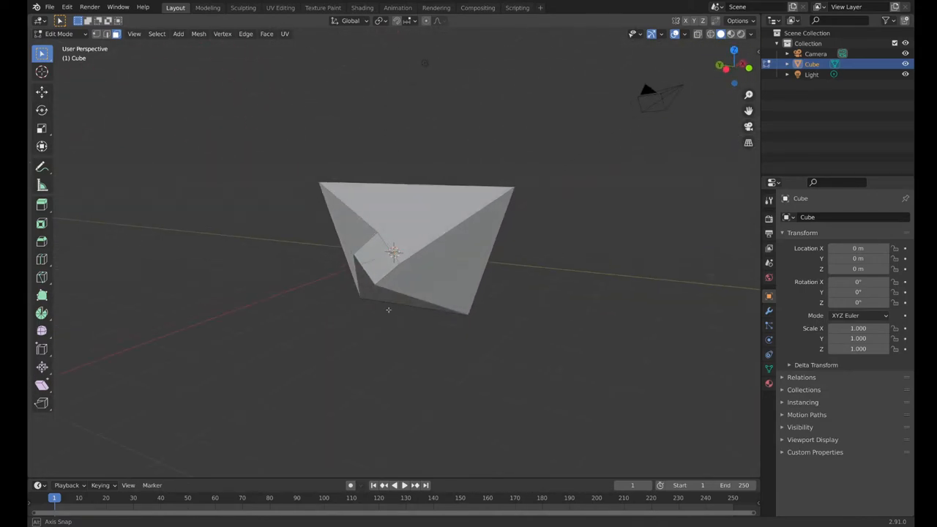
pyautogui.moveTo(388, 310); pyautogui.dragTo(385, 314)
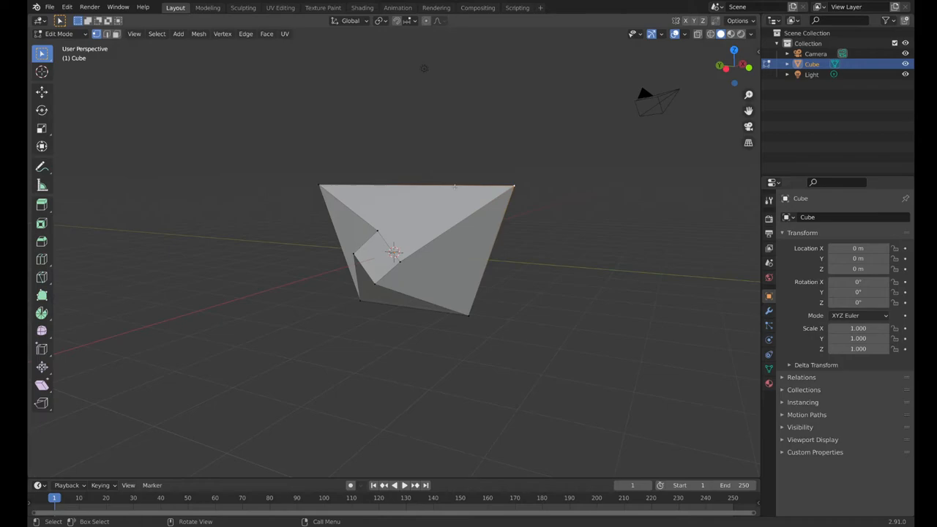
pyautogui.moveTo(484, 203)
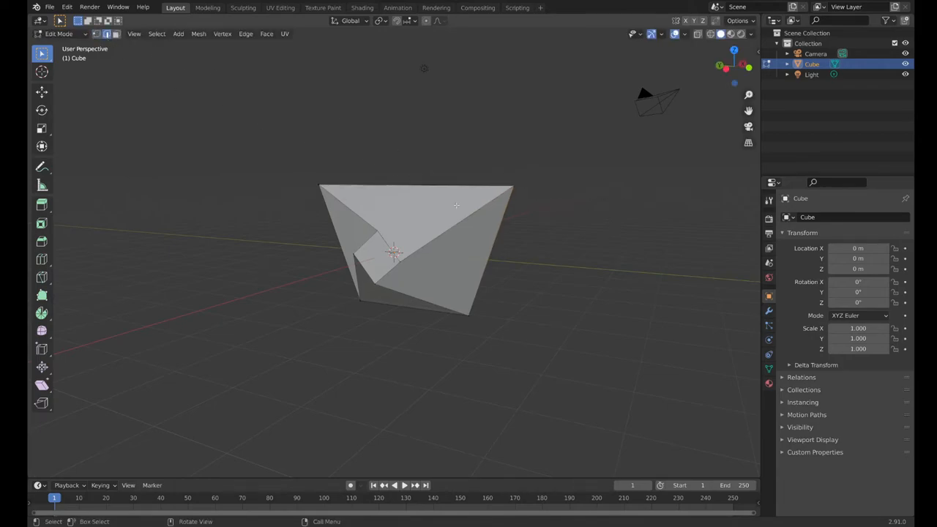
# Widen the top using edge and vertex selection, then return to Object Mode.
pyautogui.press('s')
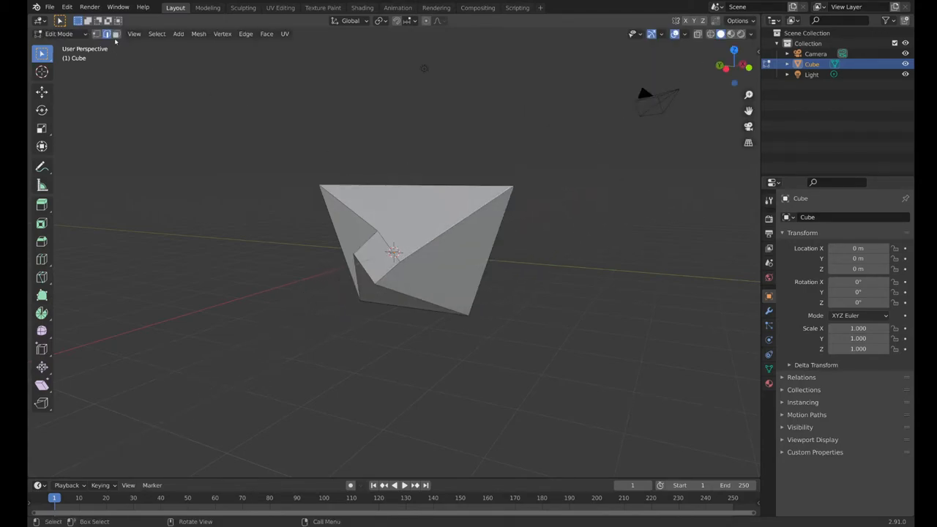
pyautogui.click(353, 224)
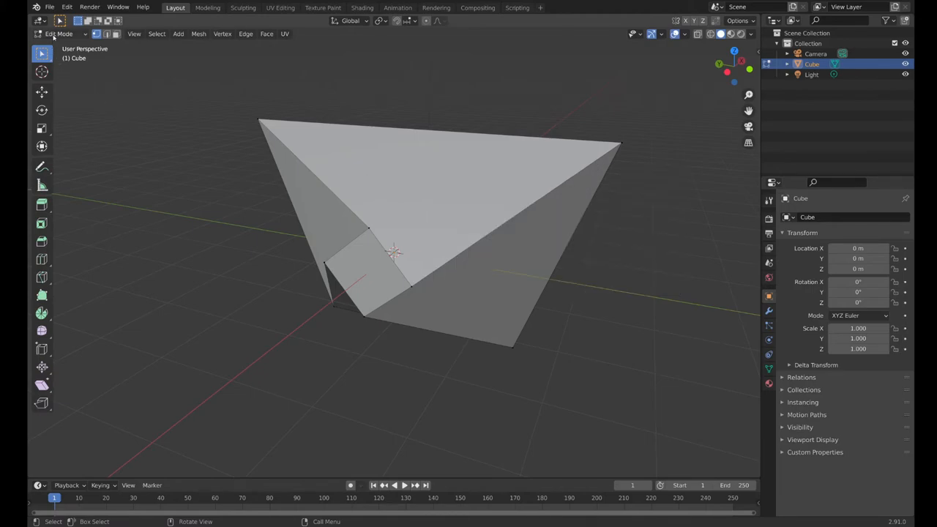
pyautogui.click(57, 34)
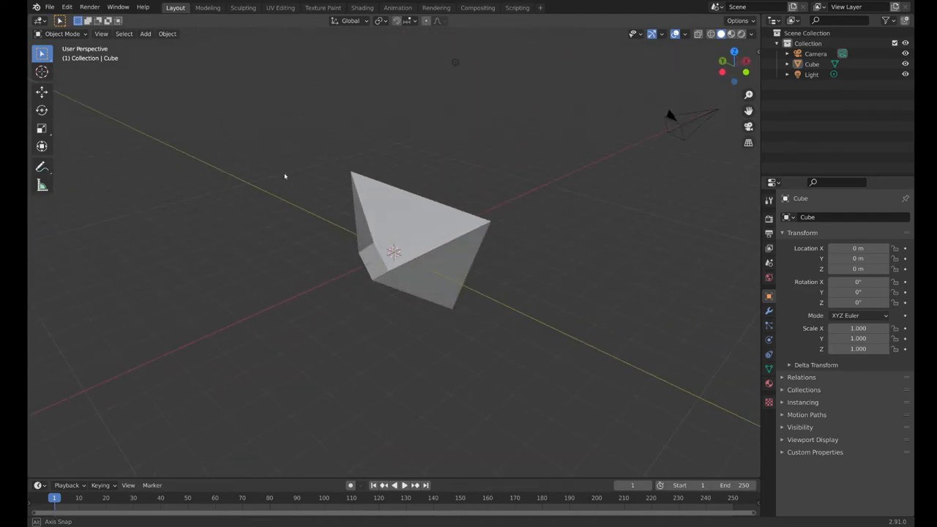
# Add Cube.001 beside the folded shape, then edit the original cube in face select mode.
pyautogui.click(145, 34)
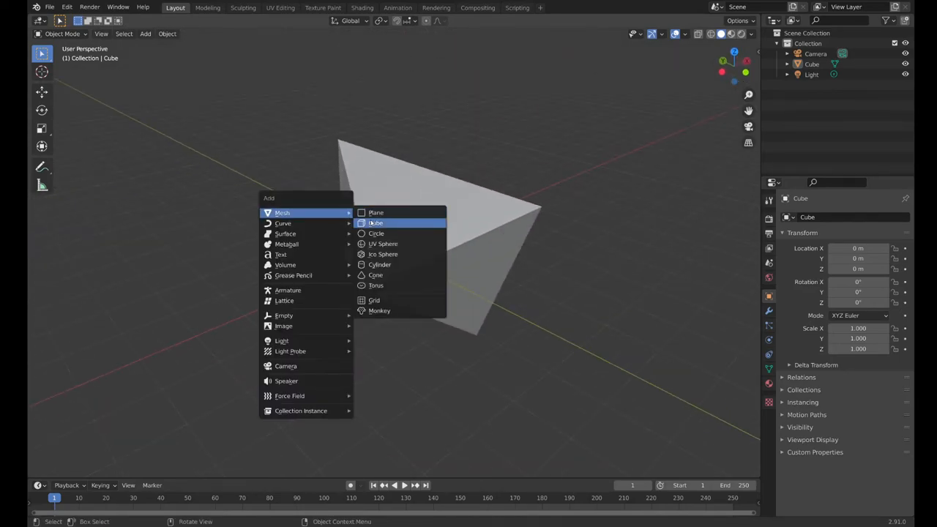
pyautogui.click(376, 223)
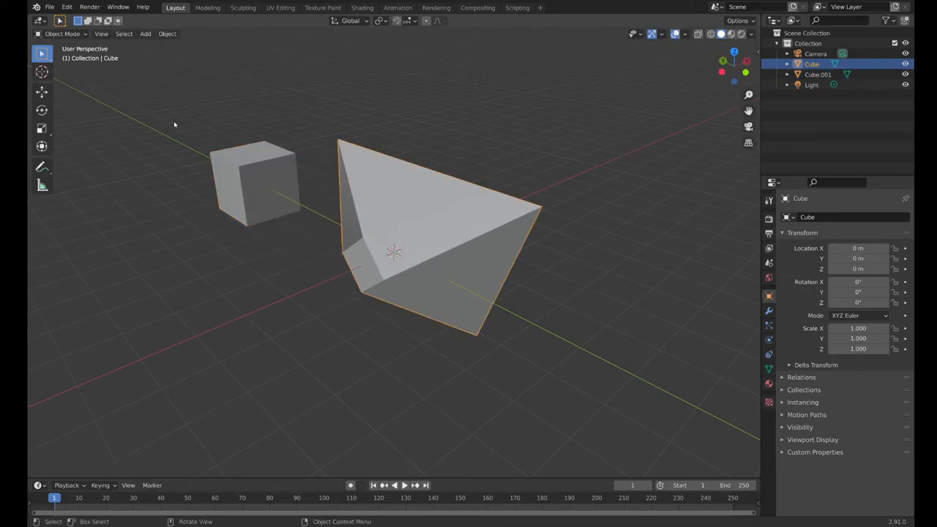
pyautogui.press('Tab')
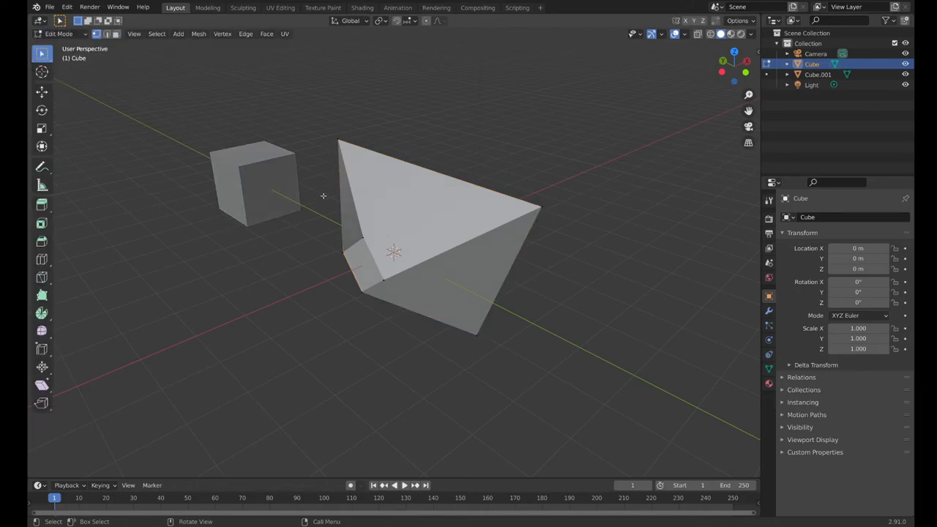
pyautogui.press('g')
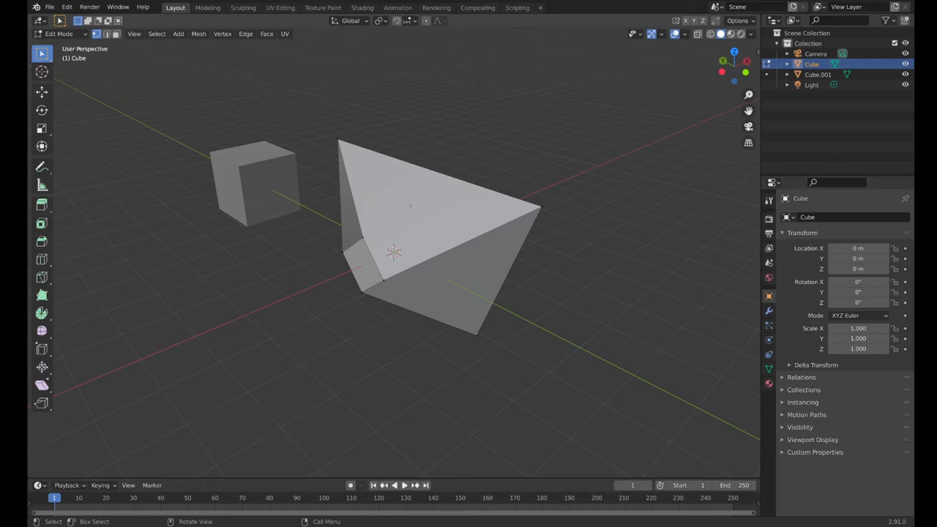
pyautogui.moveTo(381, 195)
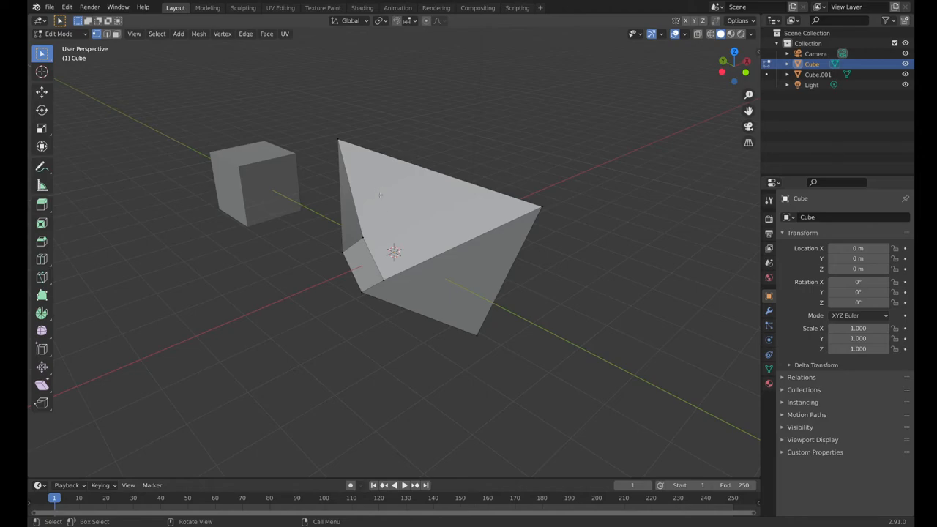
pyautogui.click(411, 279)
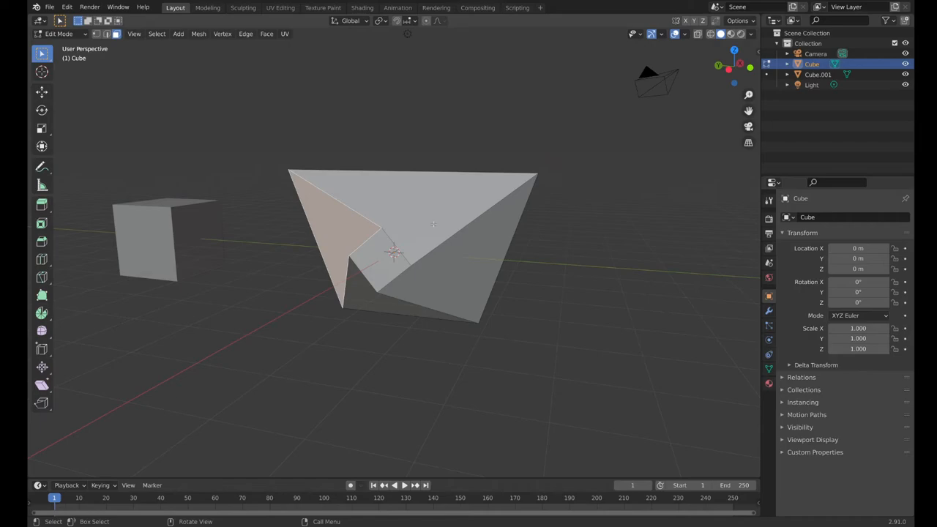
pyautogui.moveTo(327, 235)
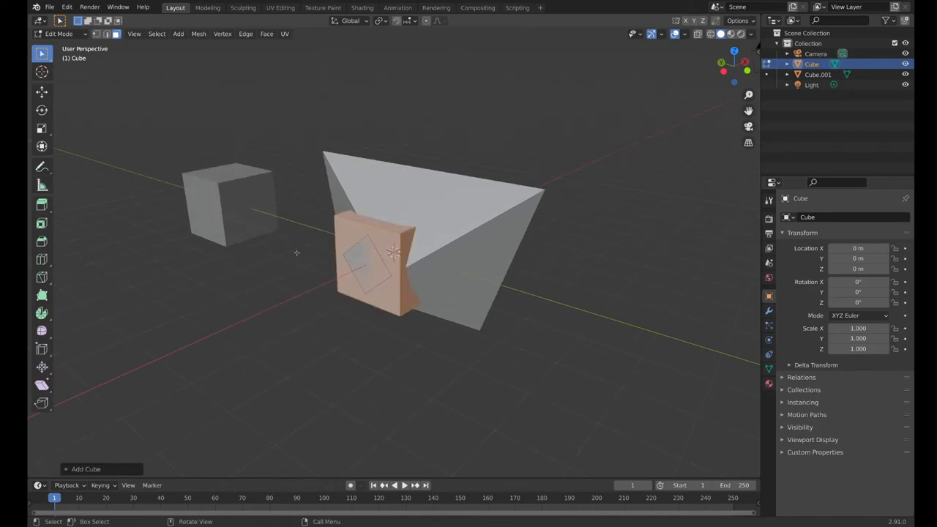
pyautogui.moveTo(373, 260); pyautogui.dragTo(585, 271)
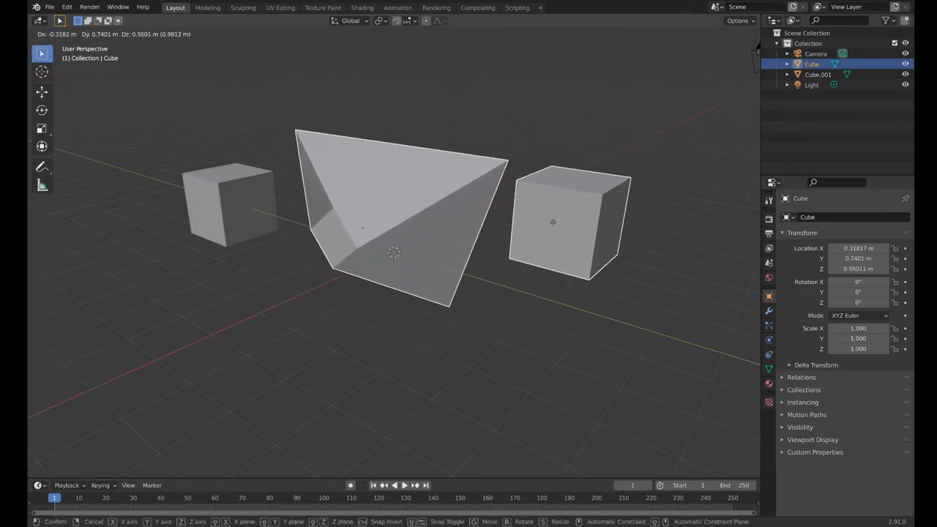
pyautogui.click(556, 267)
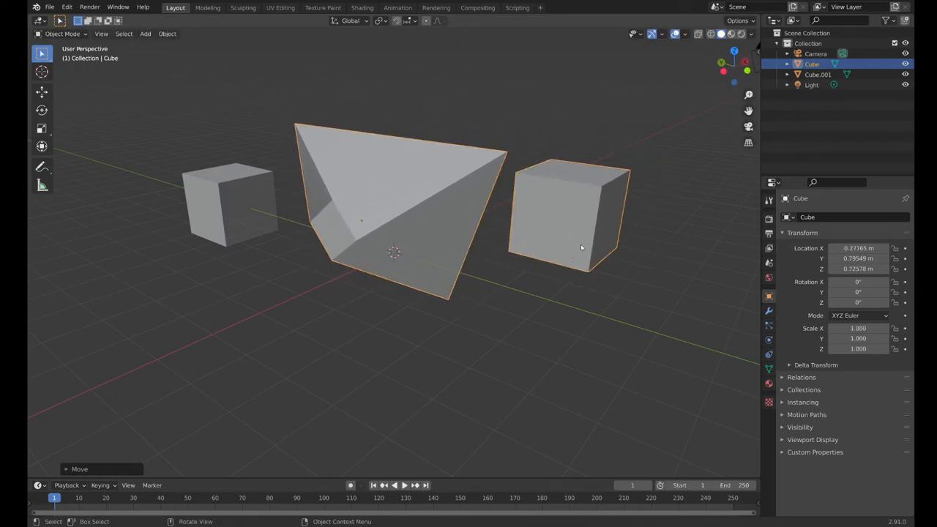
pyautogui.press('Tab')
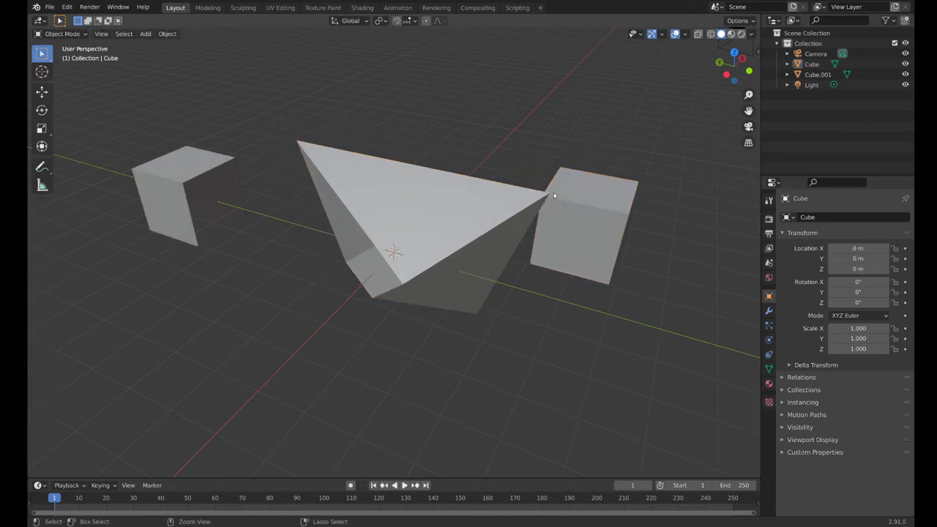
pyautogui.press('Tab')
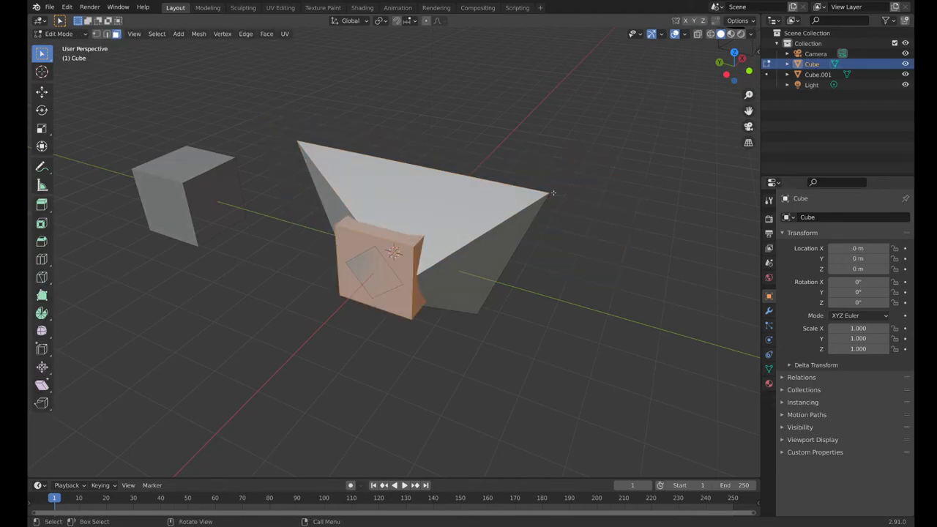
pyautogui.click(378, 285)
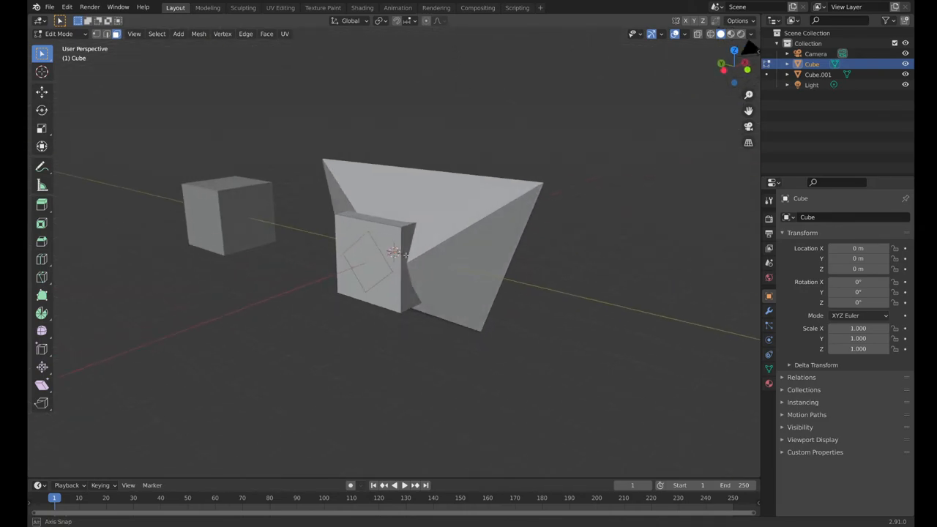
pyautogui.press('Tab')
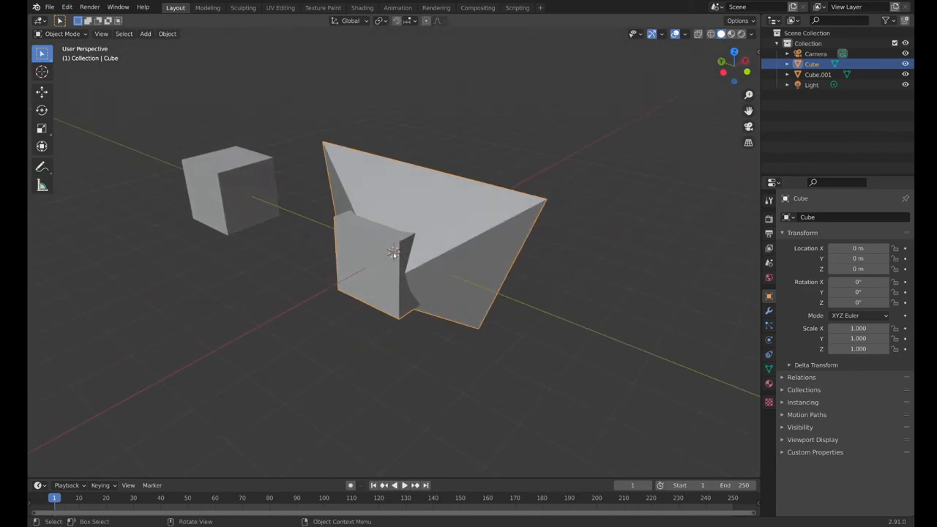
pyautogui.press('Tab')
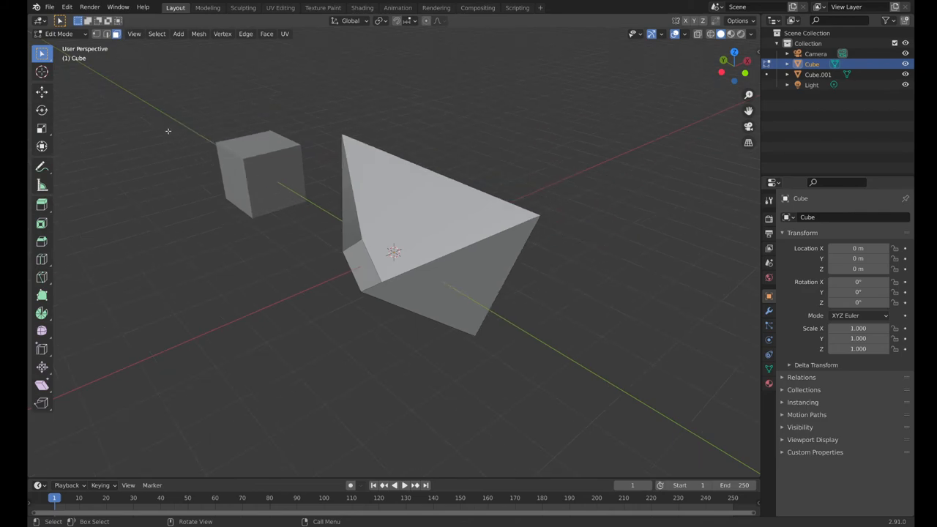
# Replace the reshaped cube with an 8-vertex cylinder and enter its Edit Mode.
pyautogui.press('Tab')
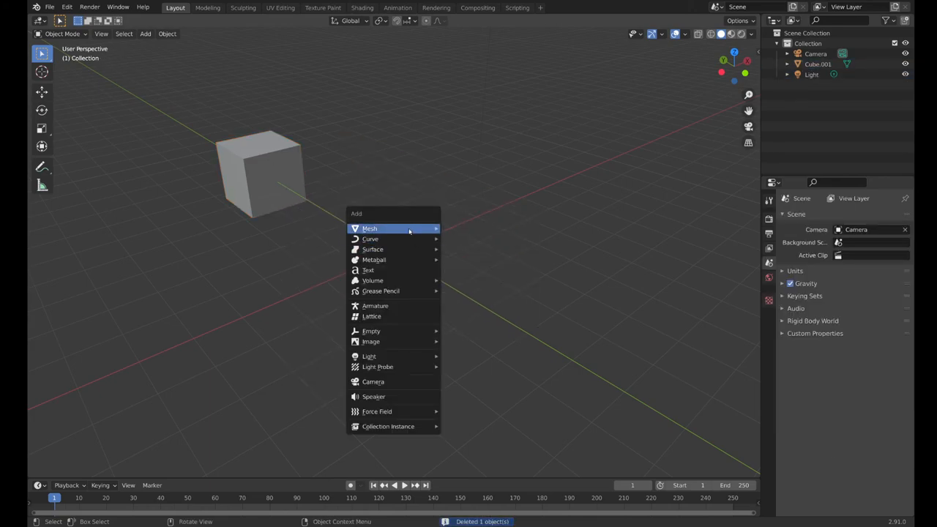
pyautogui.moveTo(409, 228)
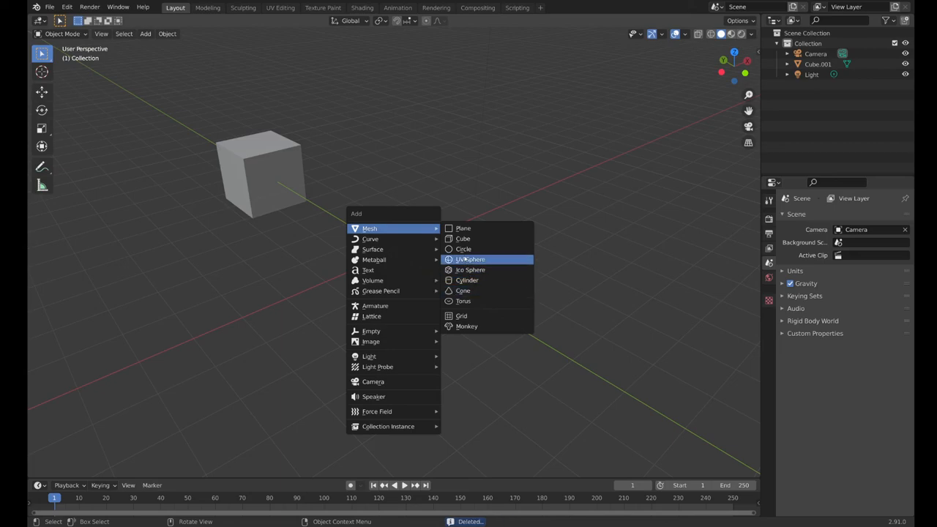
pyautogui.click(466, 281)
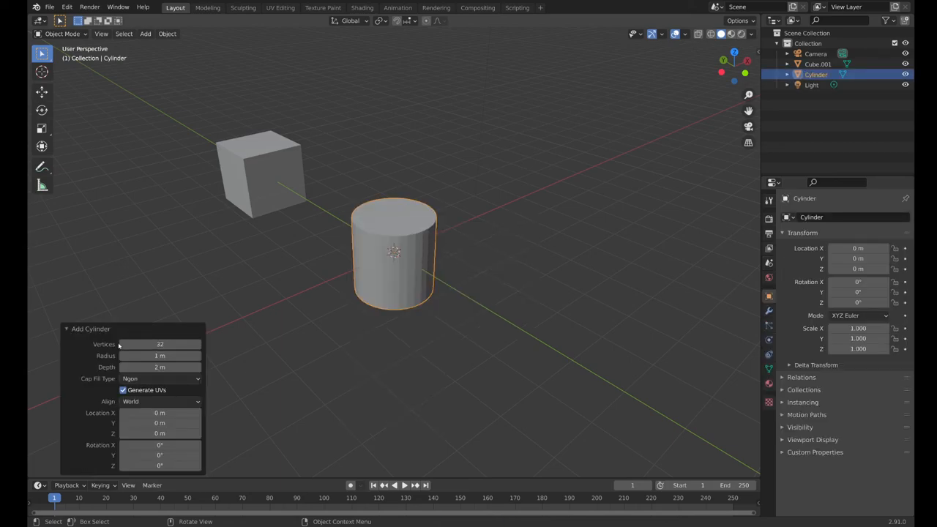
pyautogui.click(160, 344)
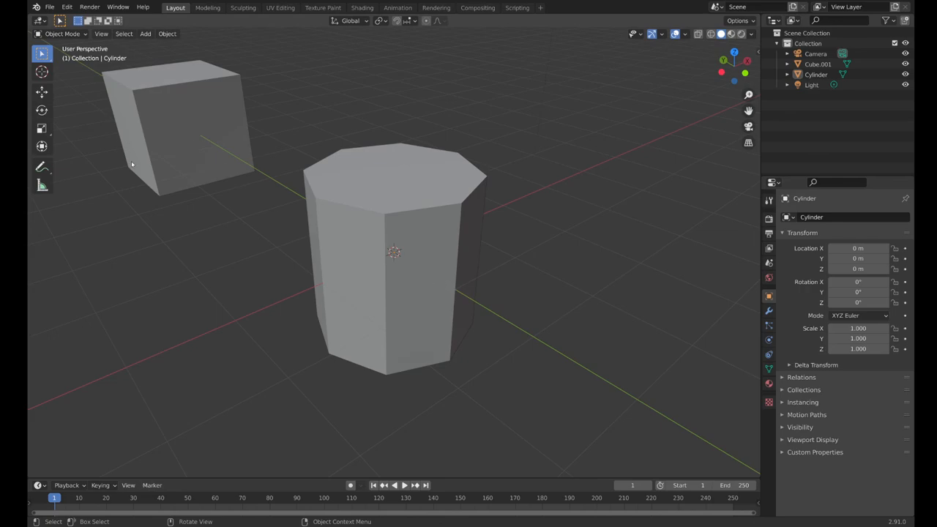
pyautogui.moveTo(74, 48)
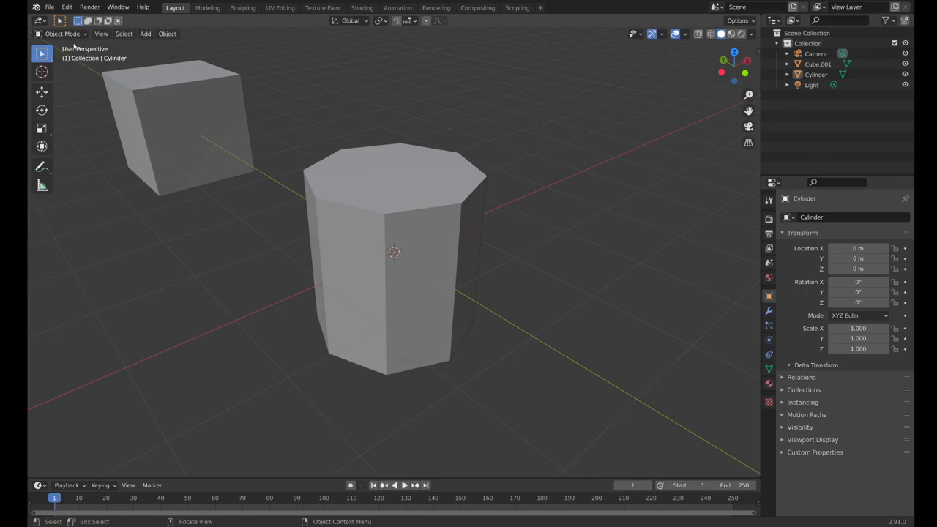
pyautogui.press('Tab')
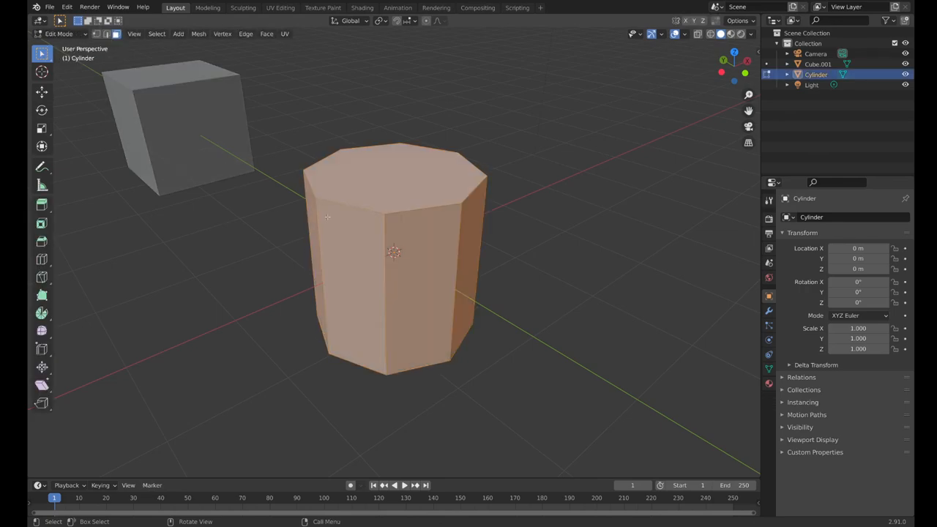